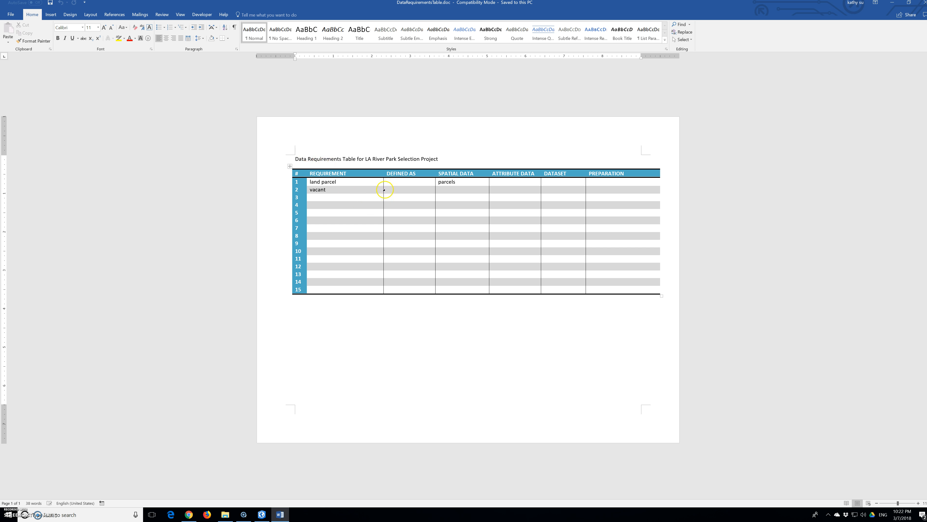
pyautogui.moveTo(400, 209)
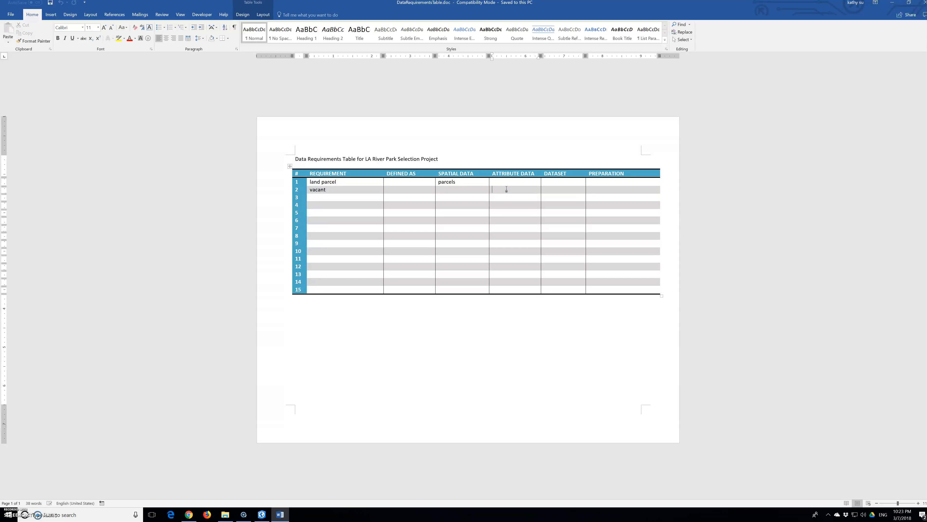
# Enter landuse as the attribute data for the vacant requirement in row 2
pyautogui.write('landuse')
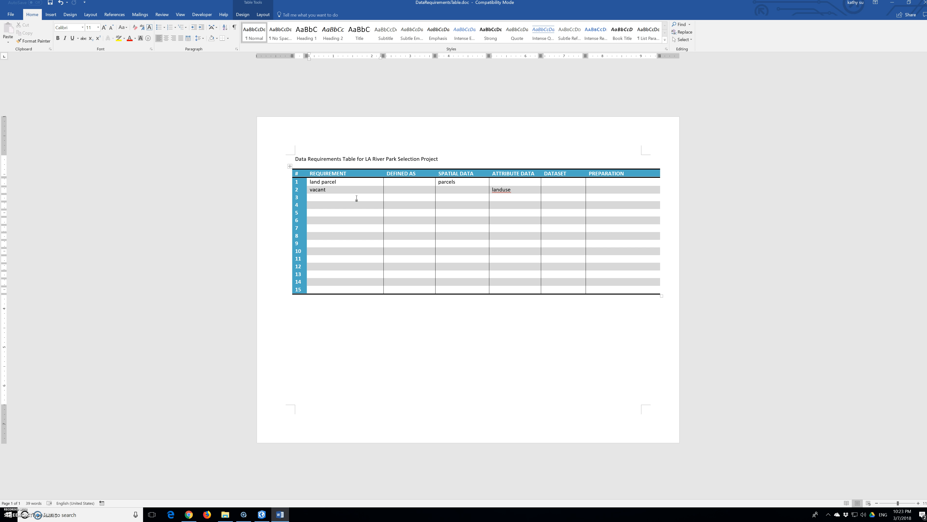
# Fill row 3 with the requirement 'A quarter acre or more' and attribute data 'area'
pyautogui.write('A quarter')
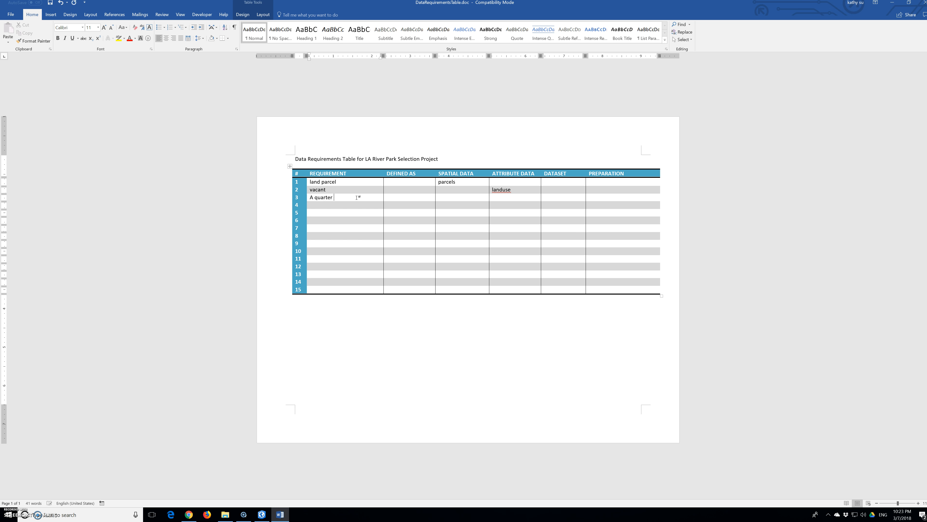
pyautogui.write('acre')
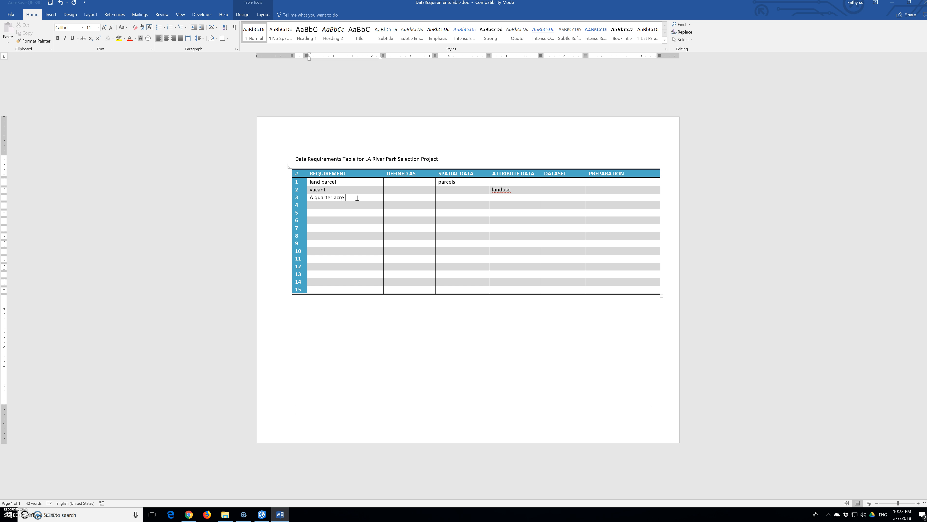
pyautogui.write('or more')
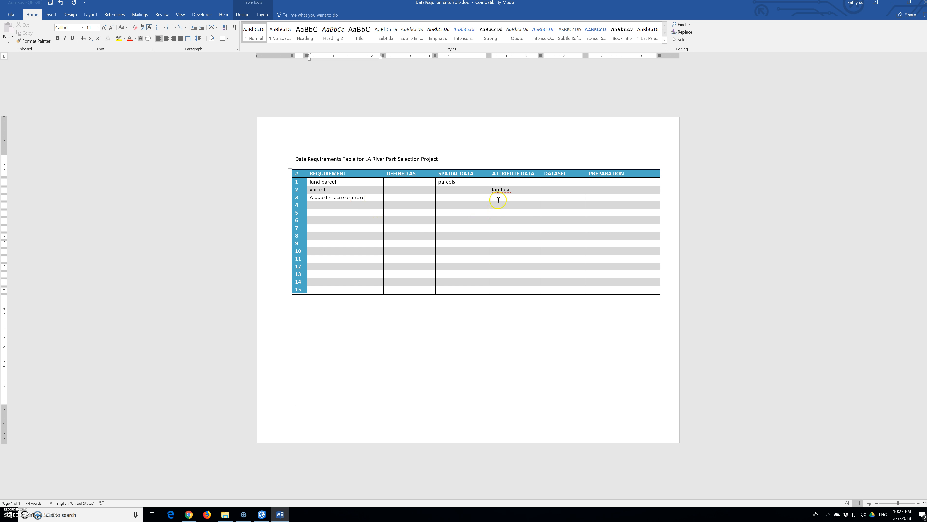
pyautogui.write('area')
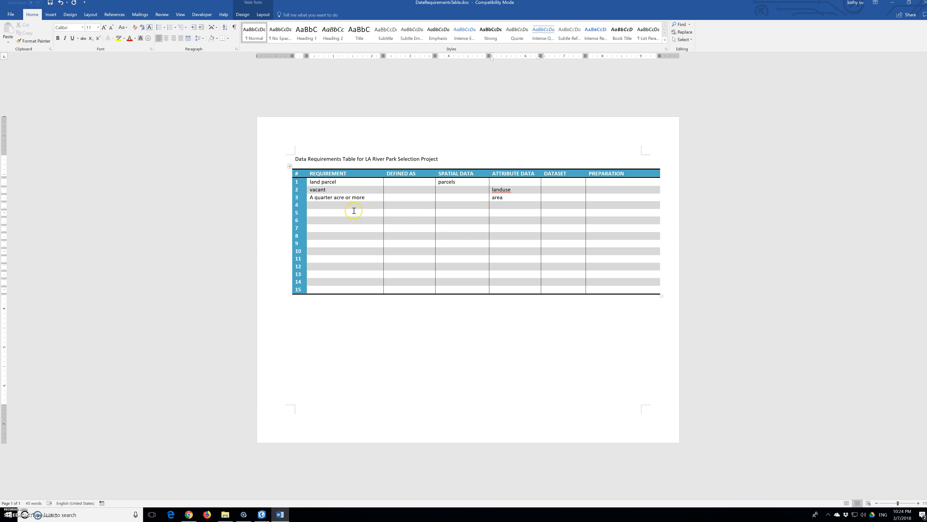
# Fill row 4 with 'Within city limits' and spatial data 'cities', accepting the spelling correction
pyautogui.write('within city limi')
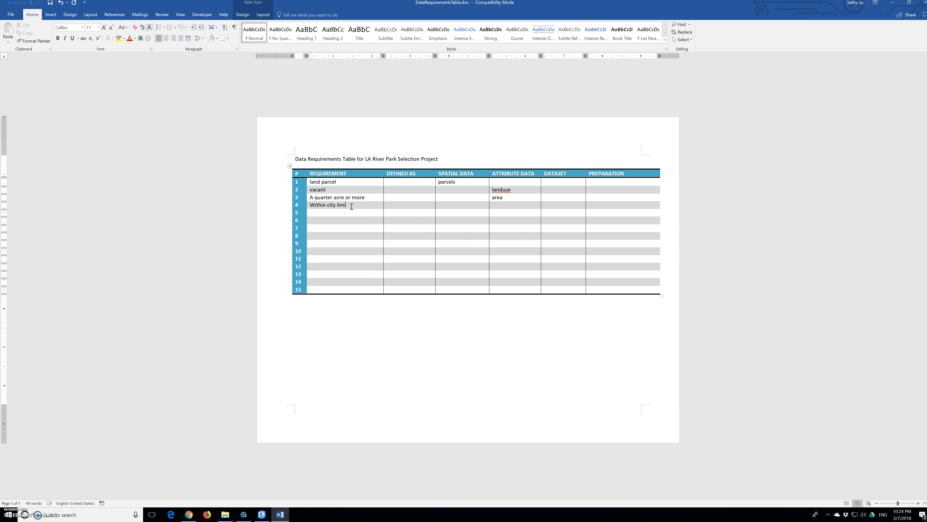
pyautogui.write('tes')
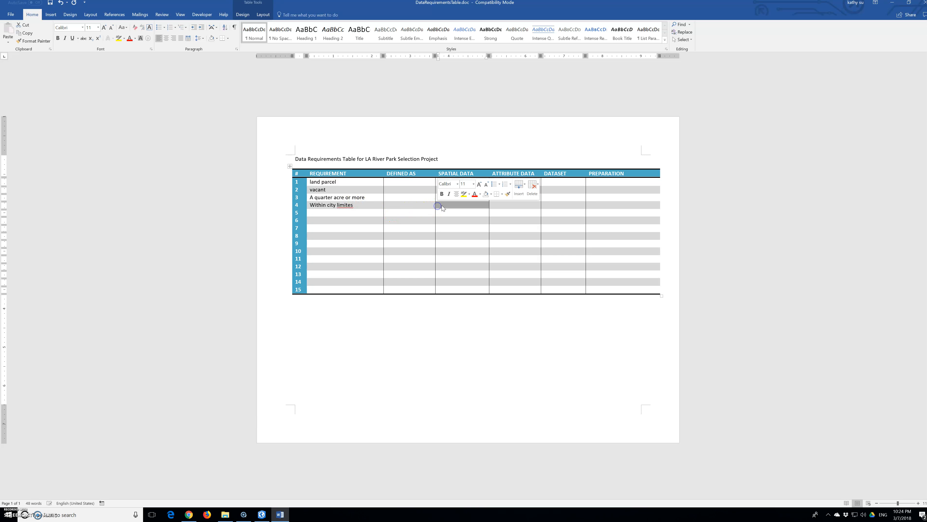
pyautogui.write('cities')
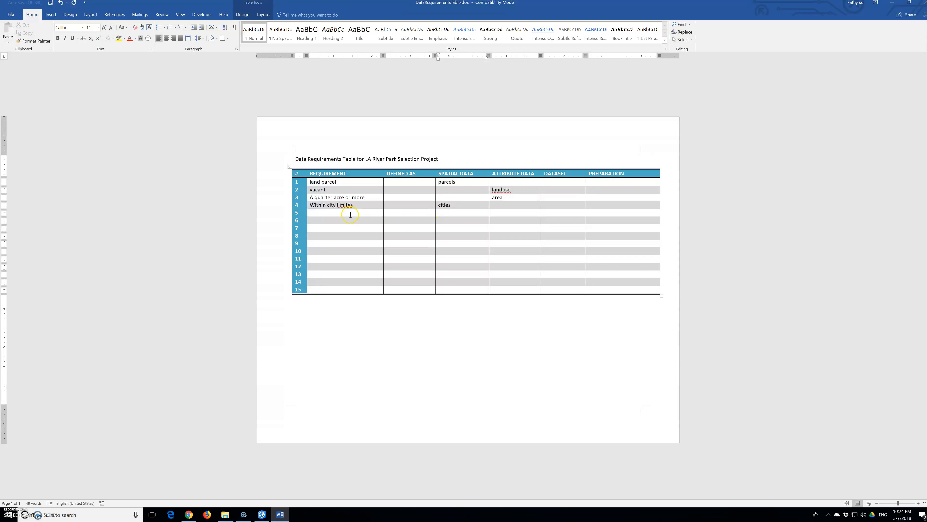
pyautogui.rightClick(346, 206)
pyautogui.write('Nea')
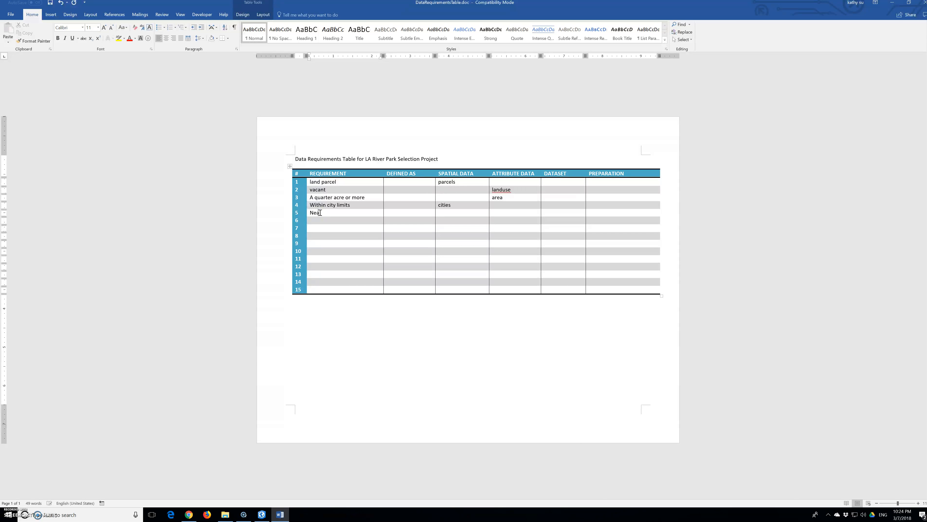
# Fill row 5 with 'Near LA River' and spatial data 'rivers', then move to row 6
pyautogui.write('LA')
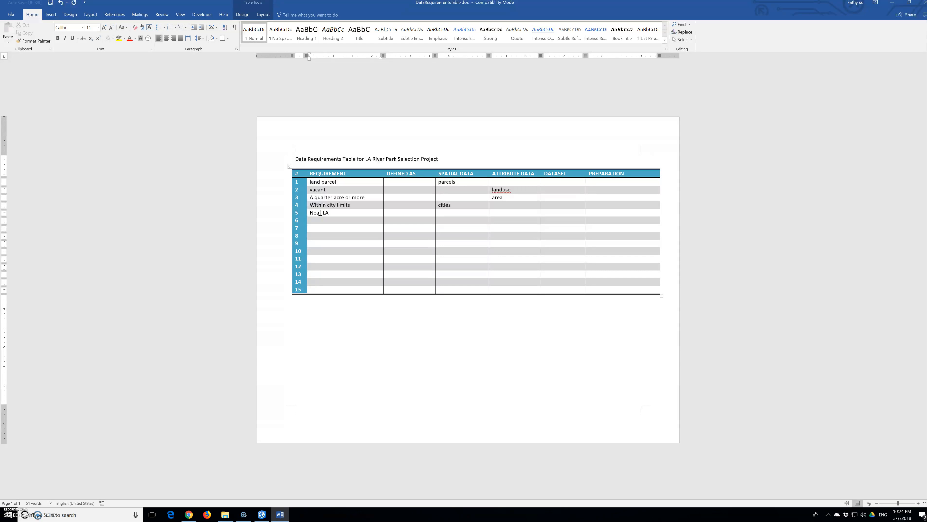
pyautogui.write('River')
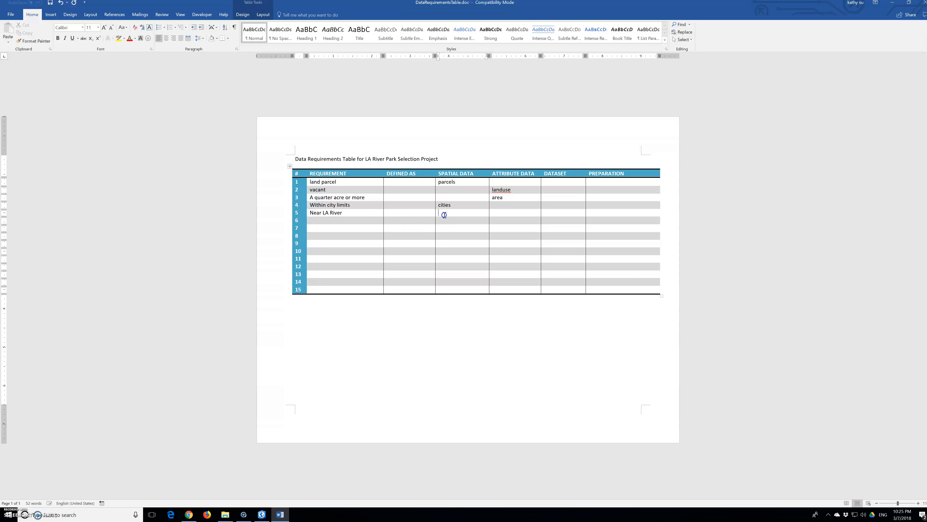
pyautogui.write('r')
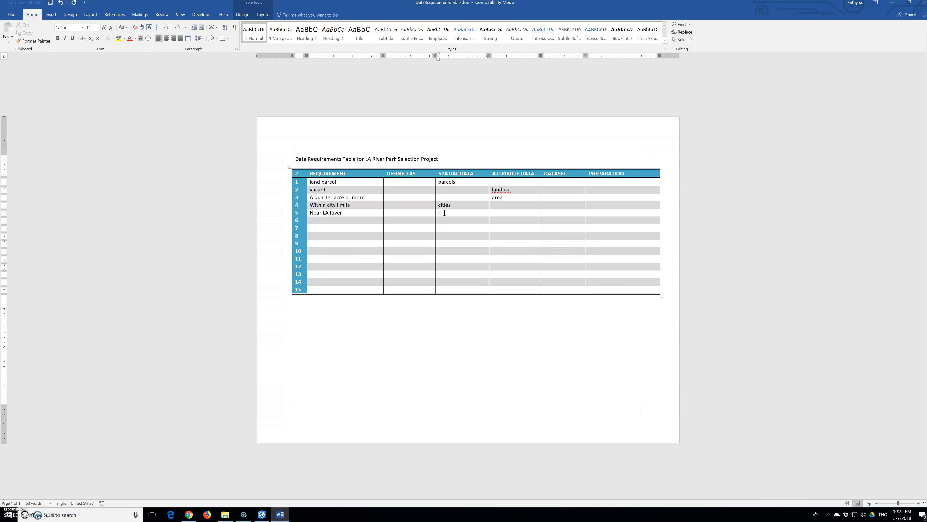
pyautogui.write('ivers')
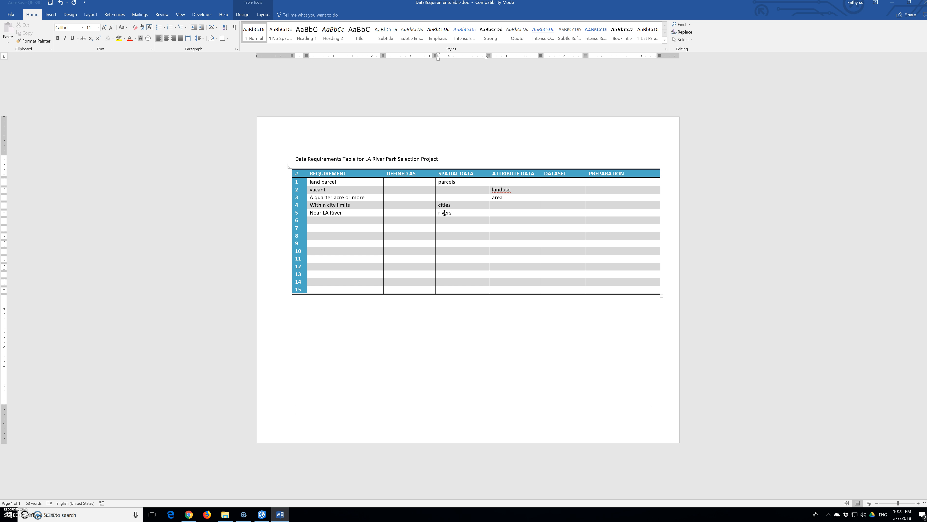
pyautogui.click(452, 213)
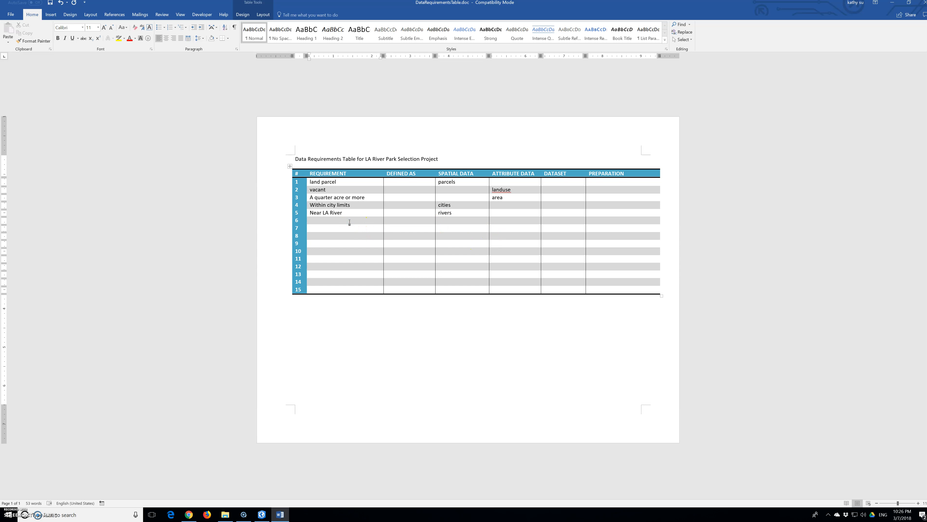
# Fill row 6 with 'Away from other parks' and spatial data 'Parks'
pyautogui.write('Away from other parks')
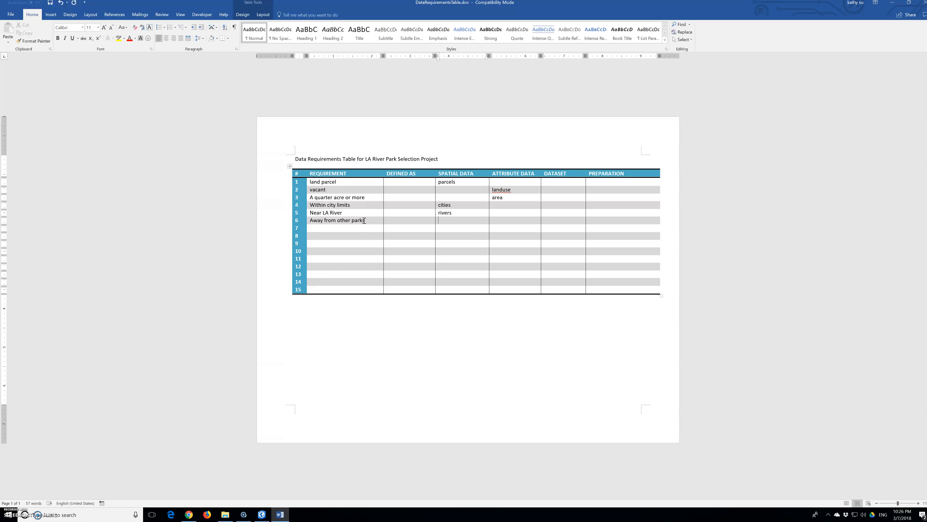
pyautogui.write('cen')
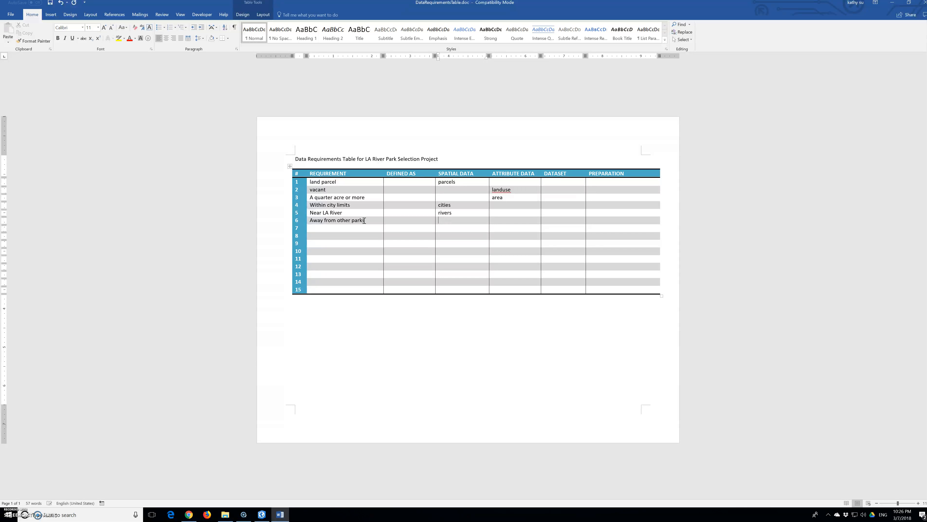
pyautogui.write('park')
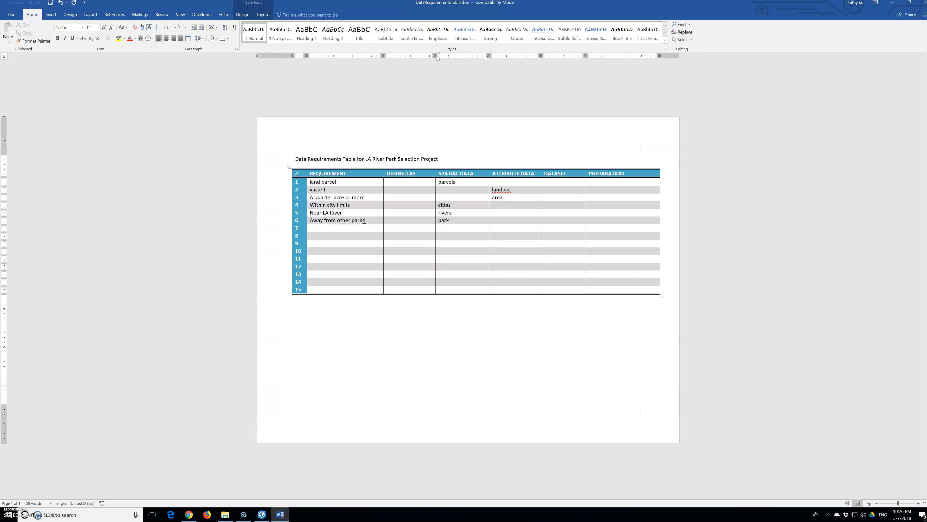
pyautogui.write('Parks')
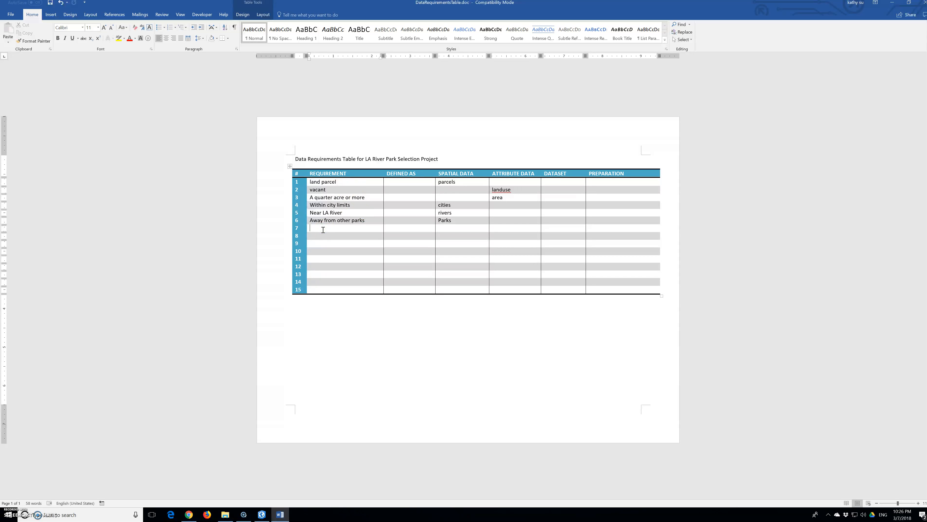
pyautogui.write('In')
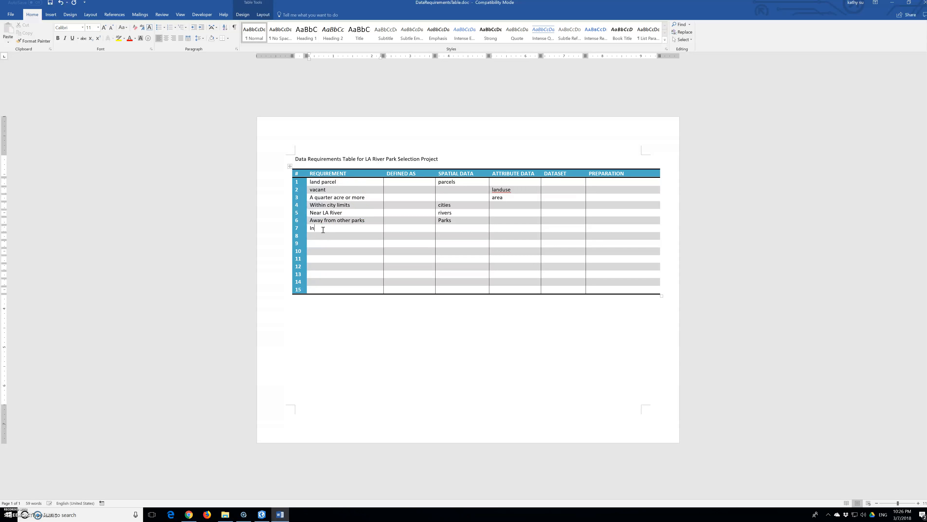
pyautogui.write('a neighborh')
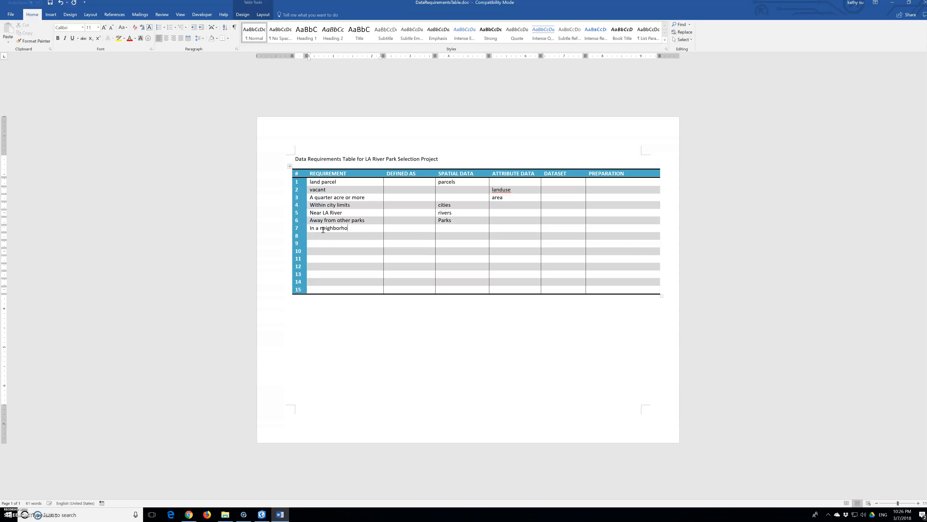
pyautogui.write('od')
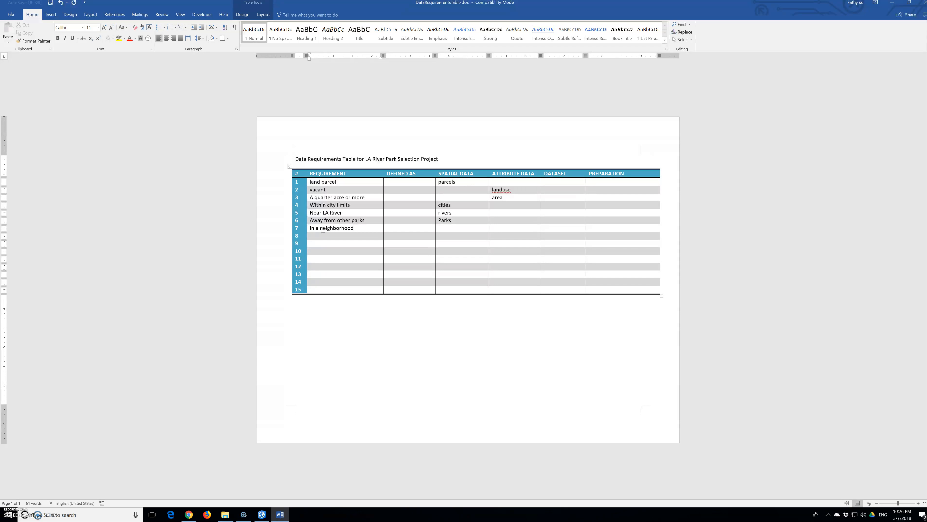
pyautogui.write('census unit')
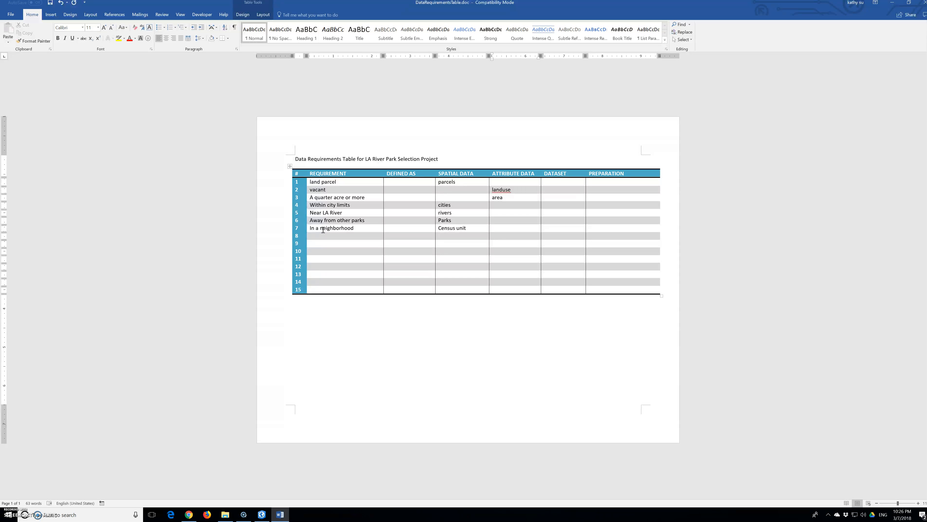
pyautogui.click(312, 236)
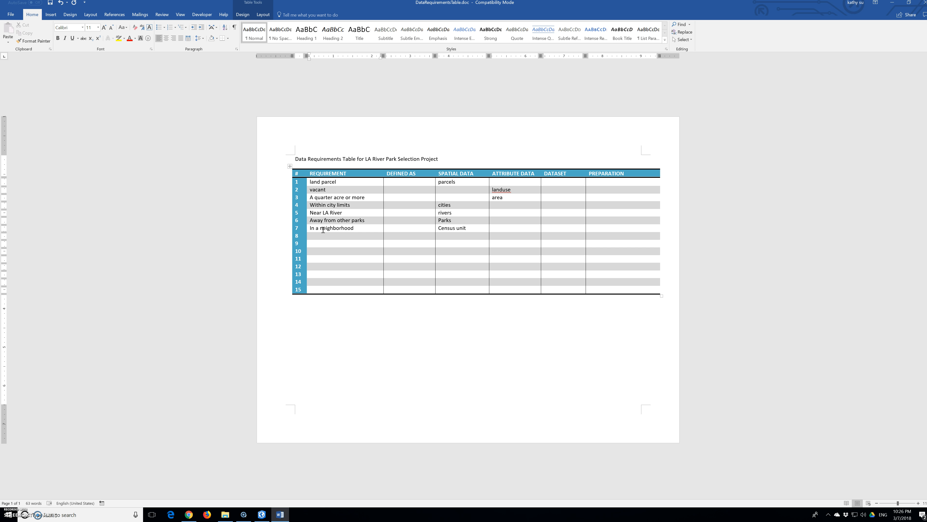
# Fill row 8 with 'Densely populated' and attribute data 'Population density'
pyautogui.write('Dens')
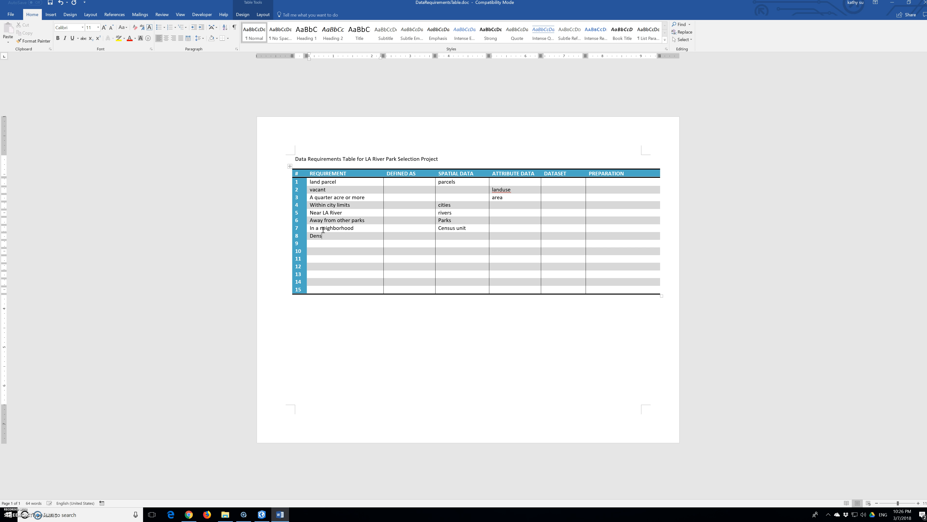
pyautogui.write('ely poulated')
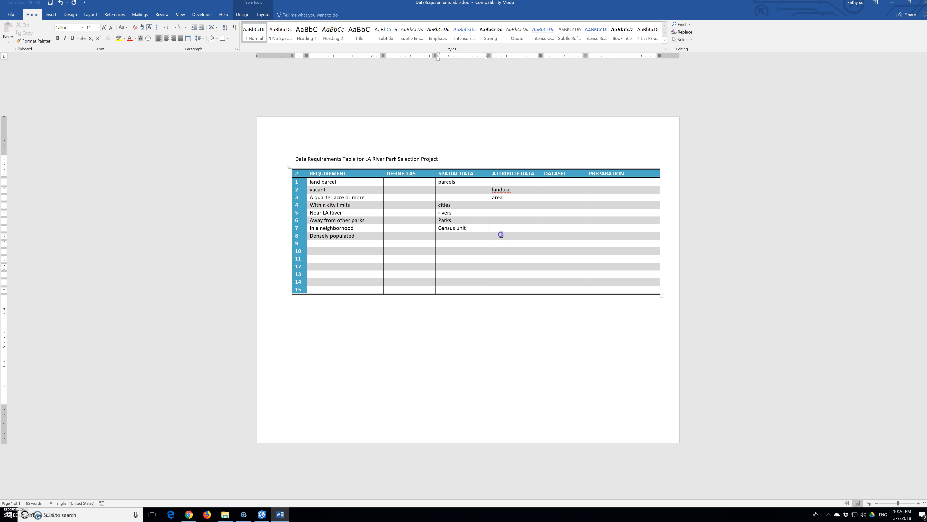
pyautogui.write('populatio')
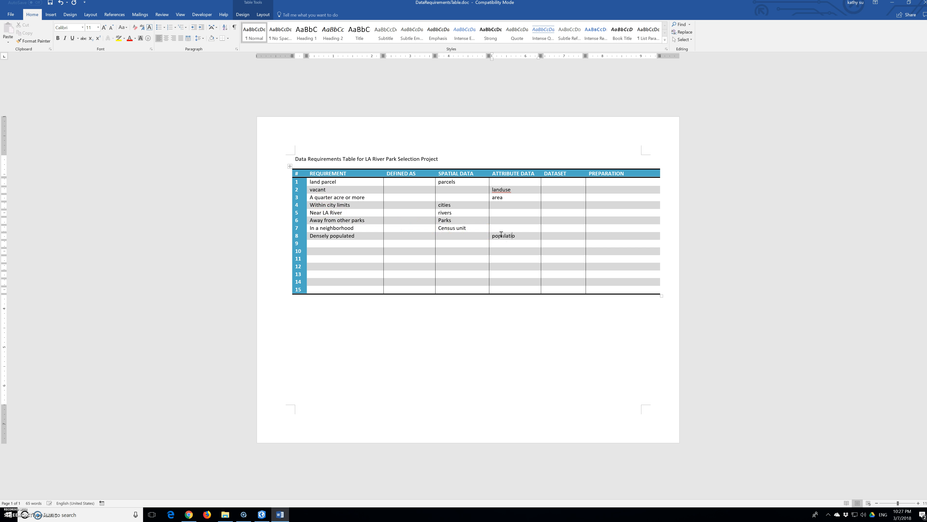
pyautogui.write('Population density')
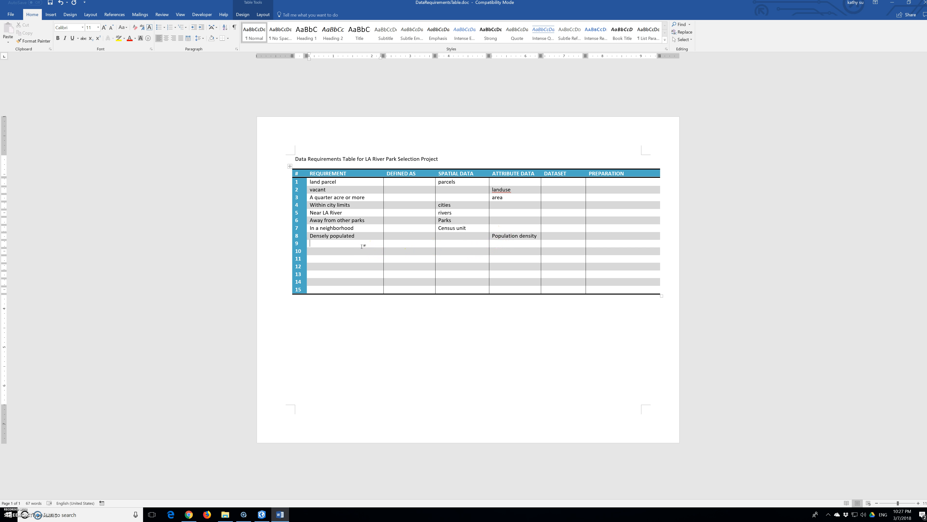
# Fill rows 9 and 10 with 'Lots of kids'/Age and 'Lower income'/income
pyautogui.write('lots')
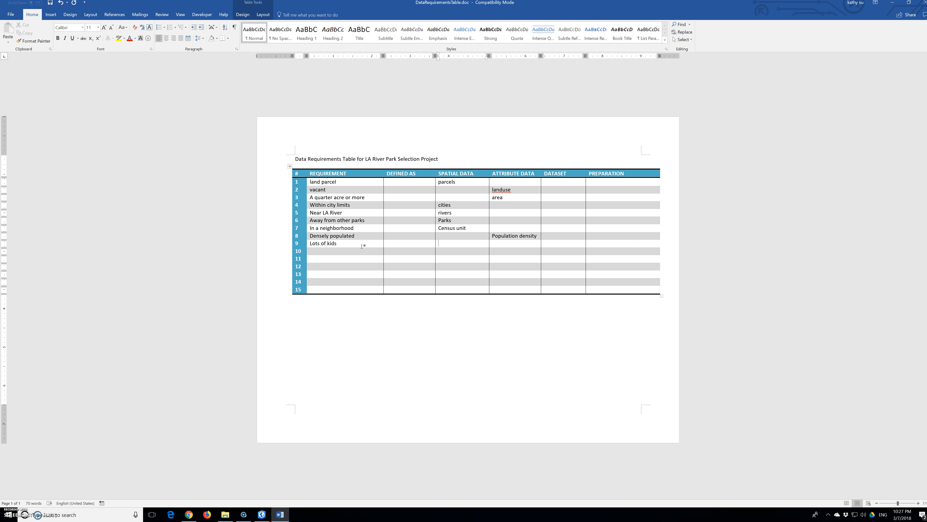
pyautogui.write('age')
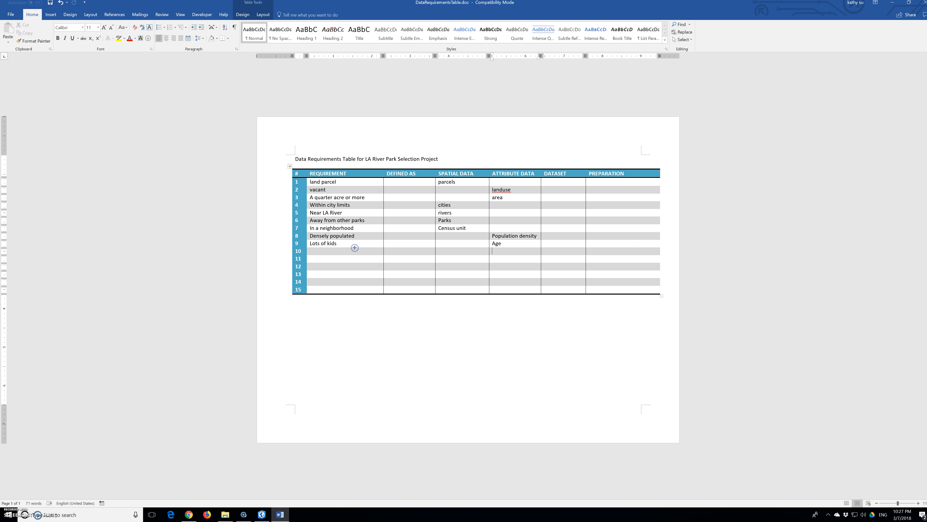
pyautogui.click(325, 250)
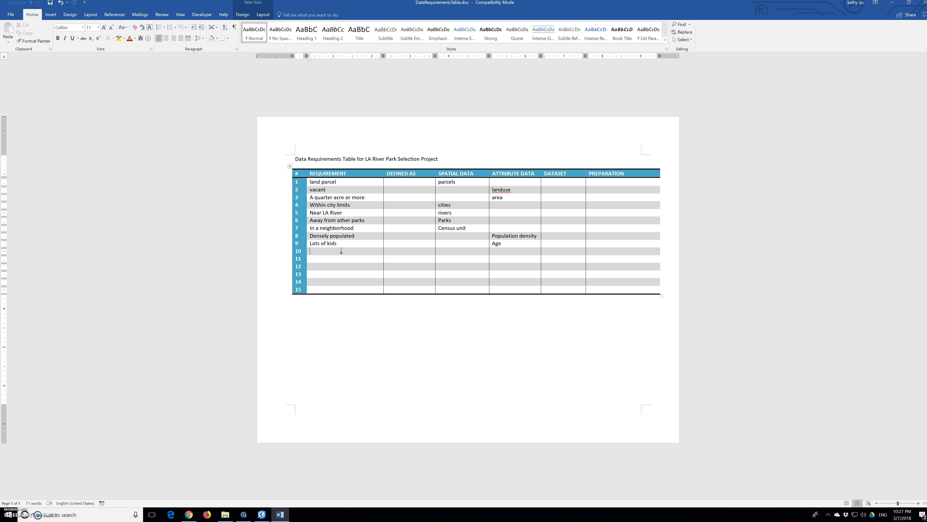
pyautogui.write('Lower inco')
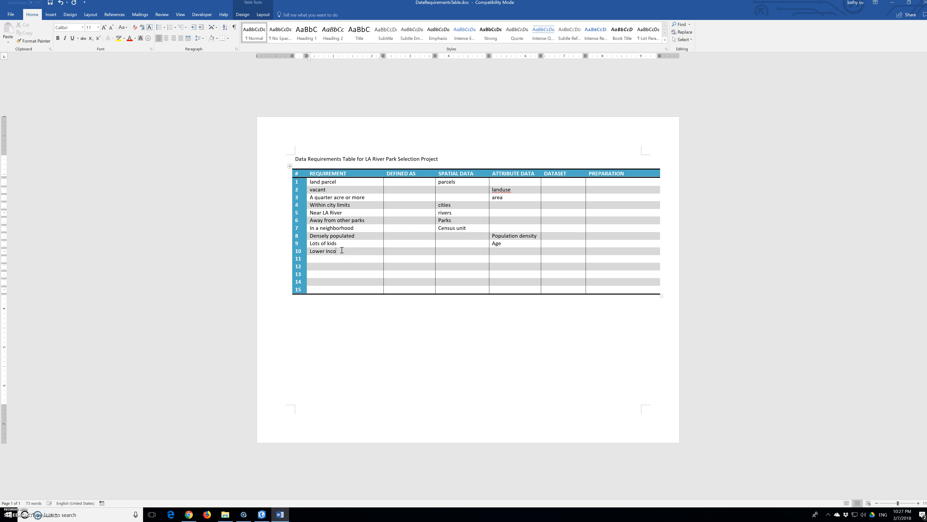
pyautogui.write('me')
pyautogui.click(515, 251)
pyautogui.write('income')
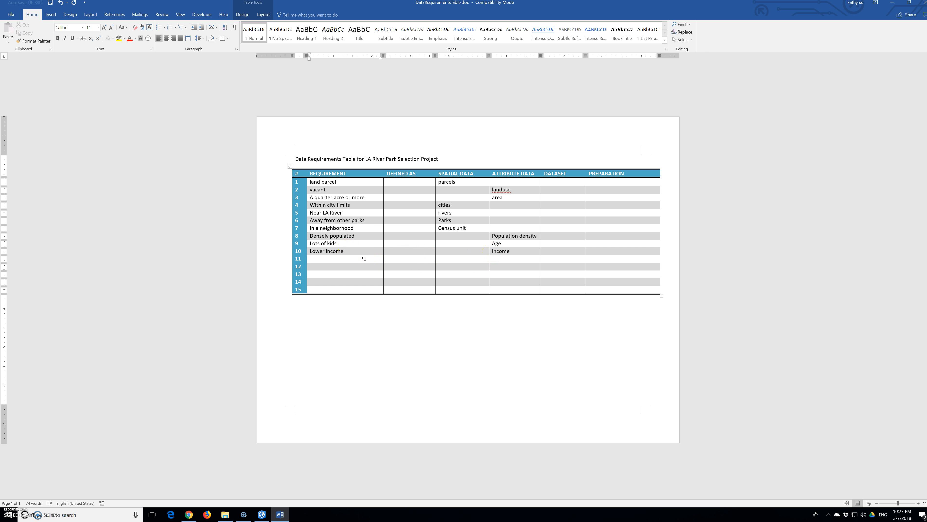
# Fill row 11 with 'Serving the most people' and attribute data 'Population'
pyautogui.write('ser')
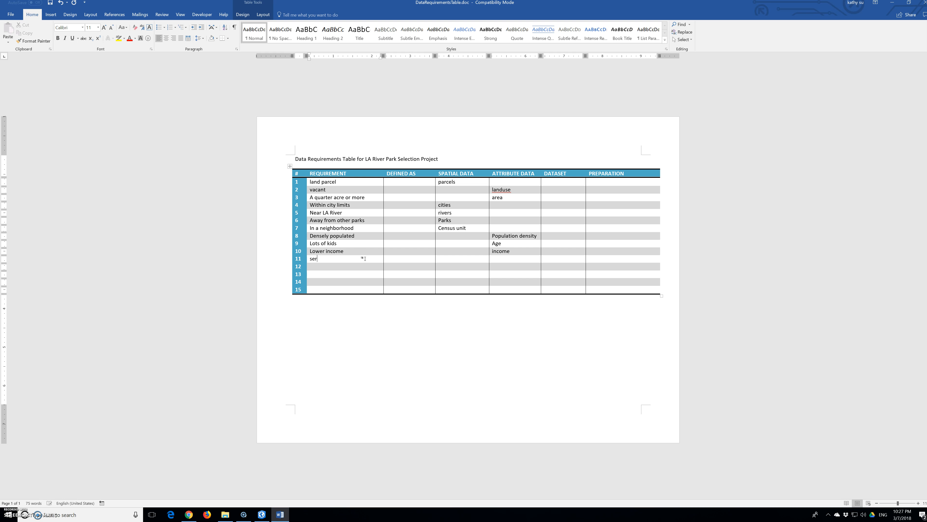
pyautogui.write('Serving the mos')
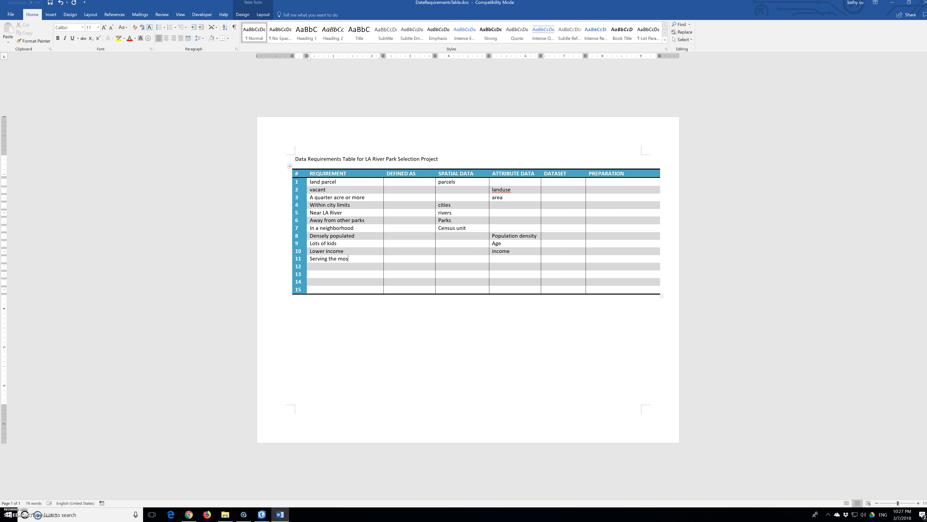
pyautogui.write('t people')
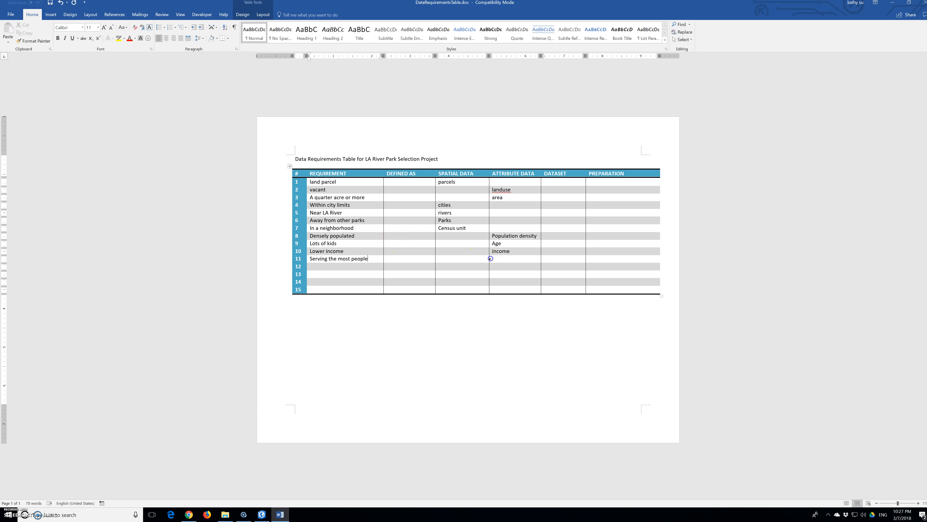
pyautogui.write('popu')
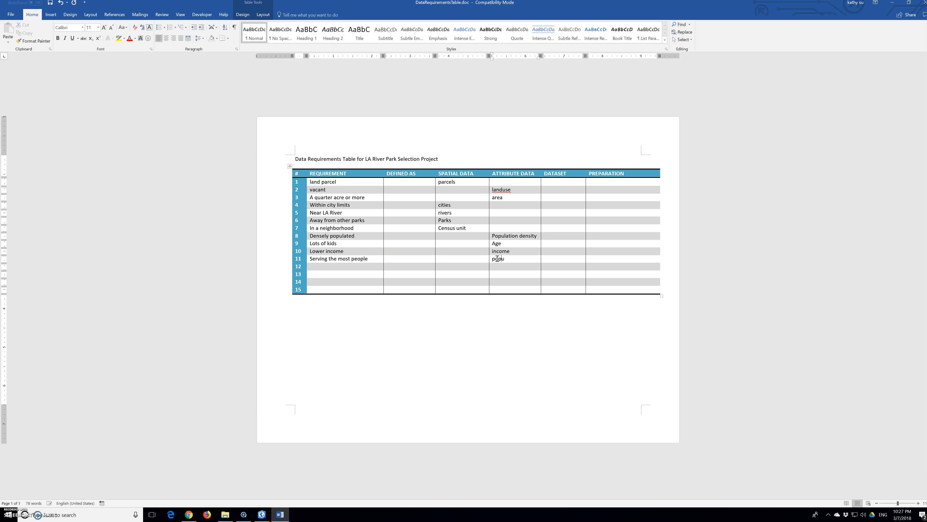
pyautogui.write('Population')
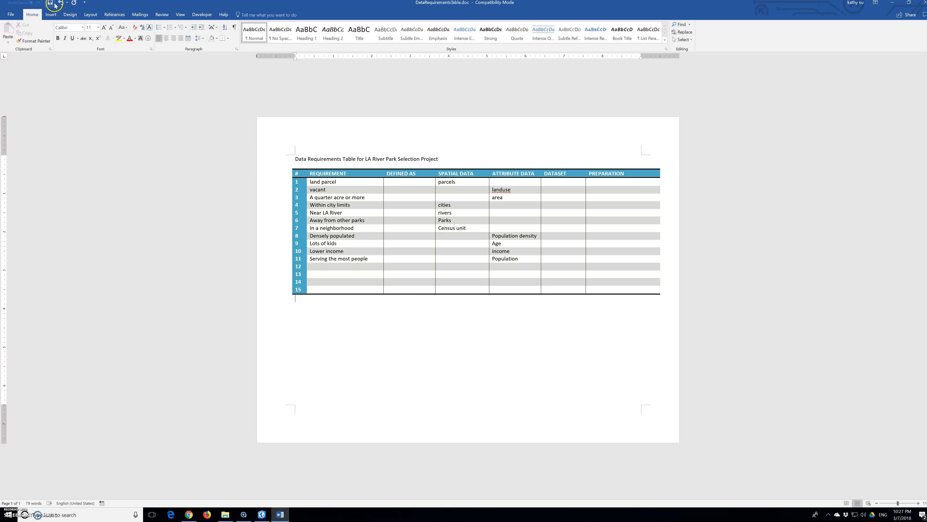
# Save the requirements document and move to row 12's requirement cell for 'Final map'
pyautogui.click(49, 3)
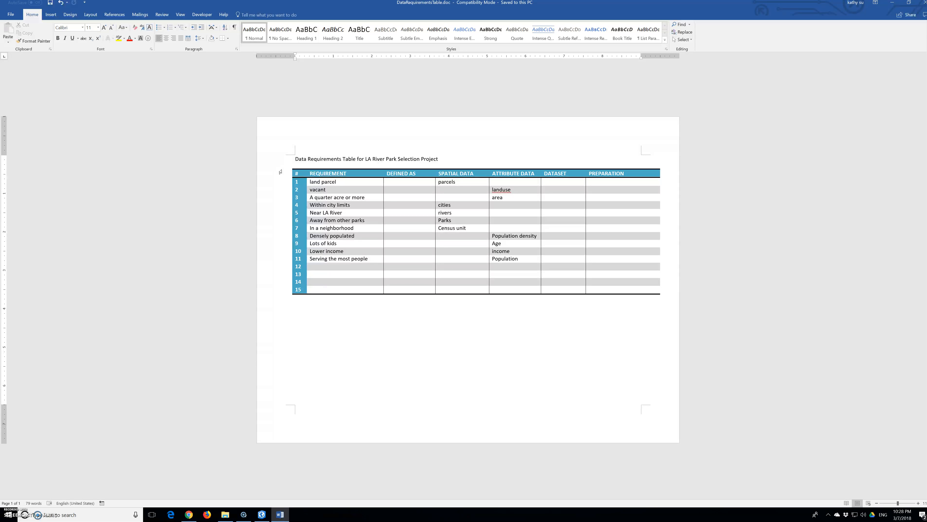
pyautogui.click(294, 298)
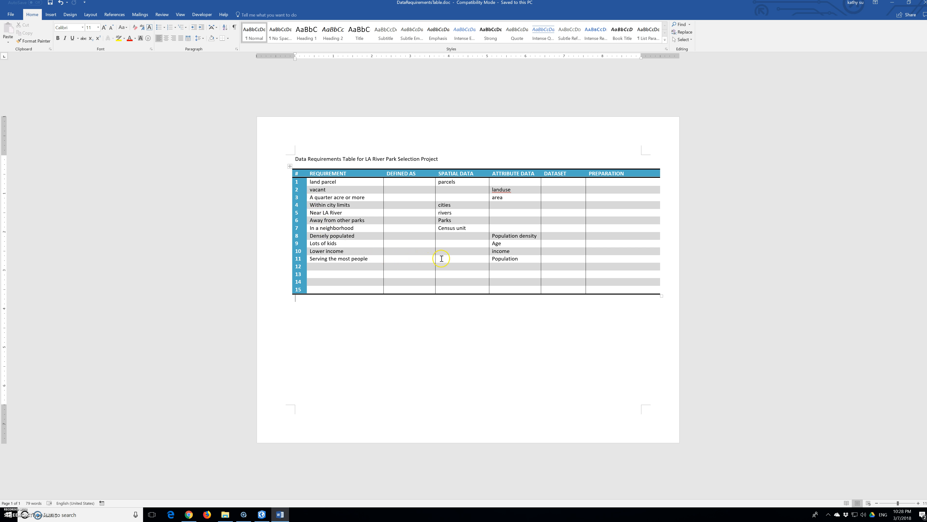
pyautogui.moveTo(502, 261)
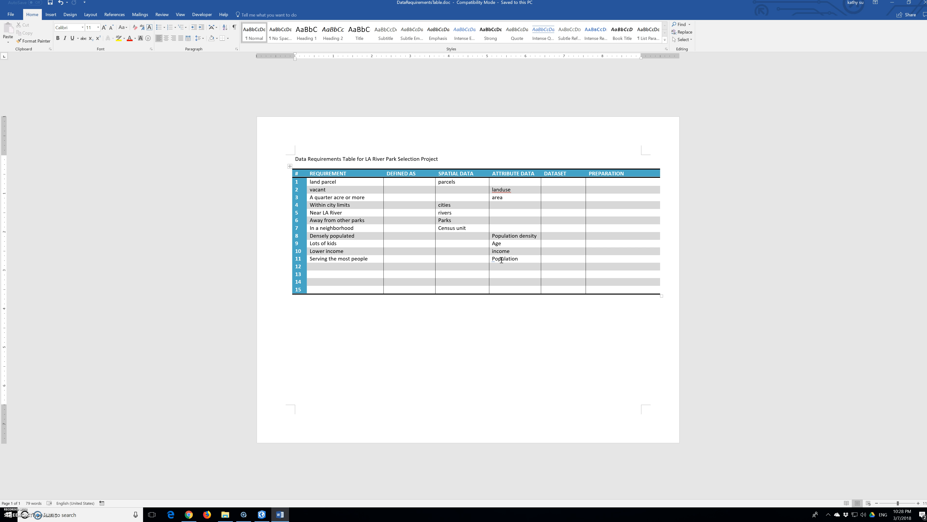
pyautogui.click(294, 297)
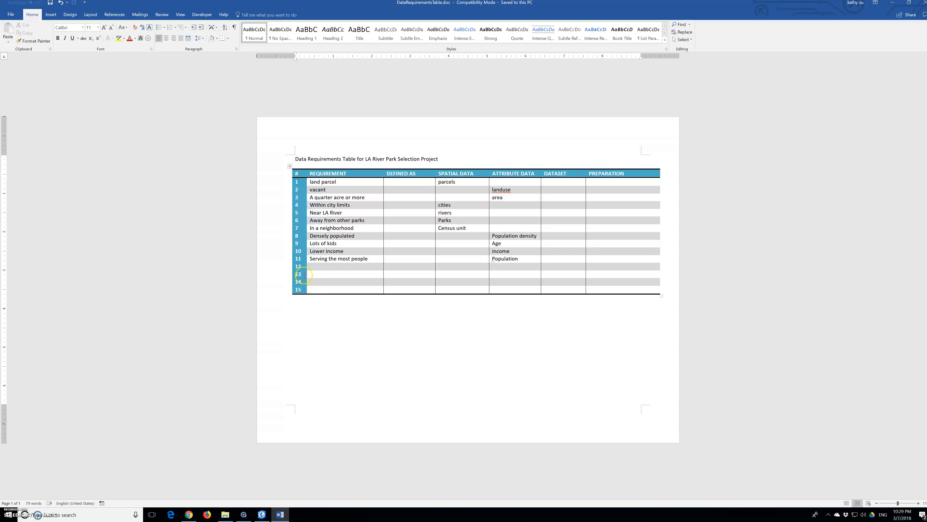
pyautogui.click(308, 266)
pyautogui.write('Final map')
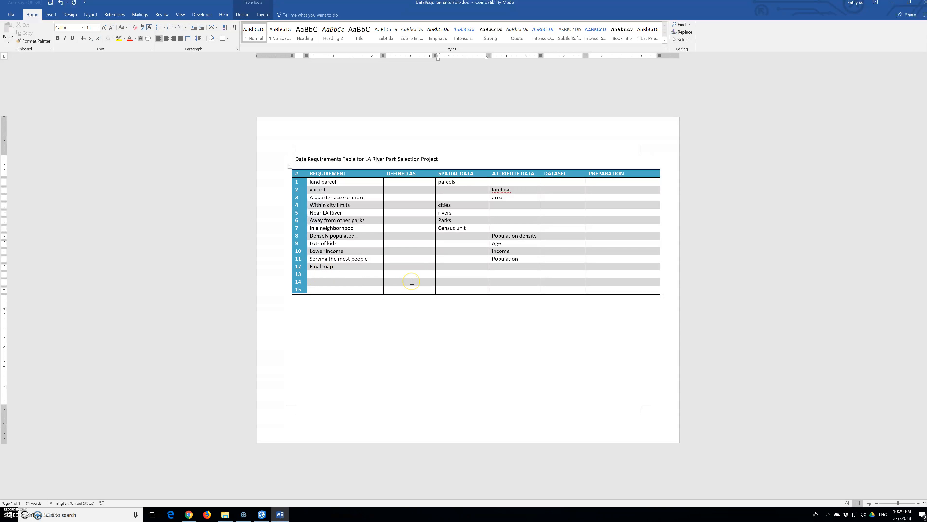
# Enter 'Political boundaries' as row 12's spatial data, correcting the misspelling to Political
pyautogui.write('Popultical')
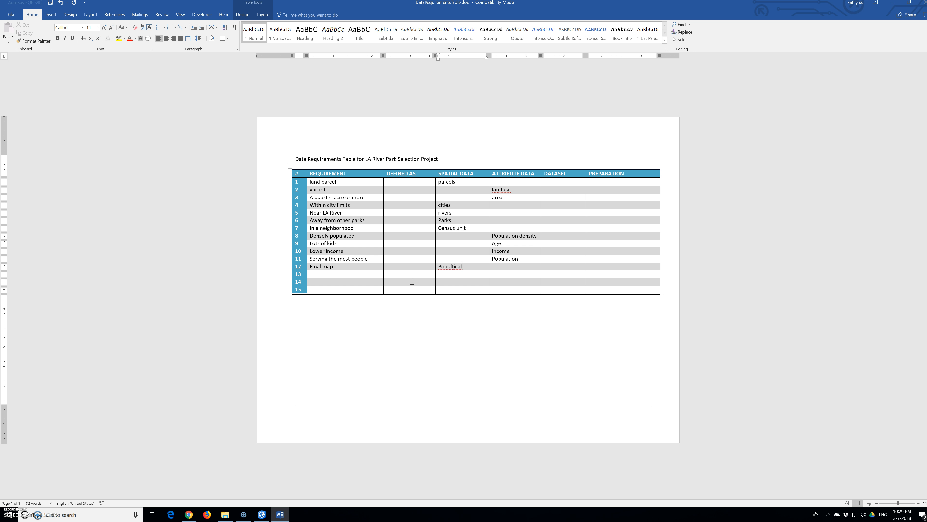
pyautogui.write('boundaries')
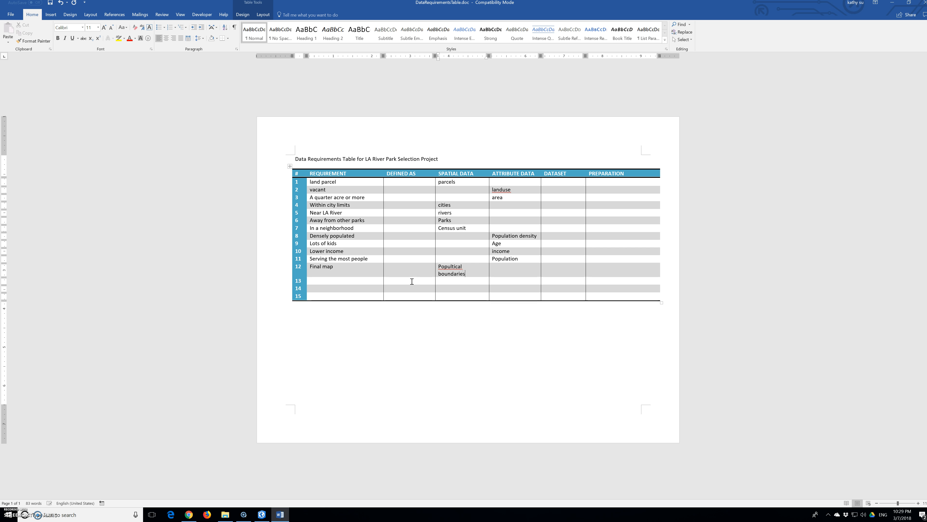
pyautogui.rightClick(449, 267)
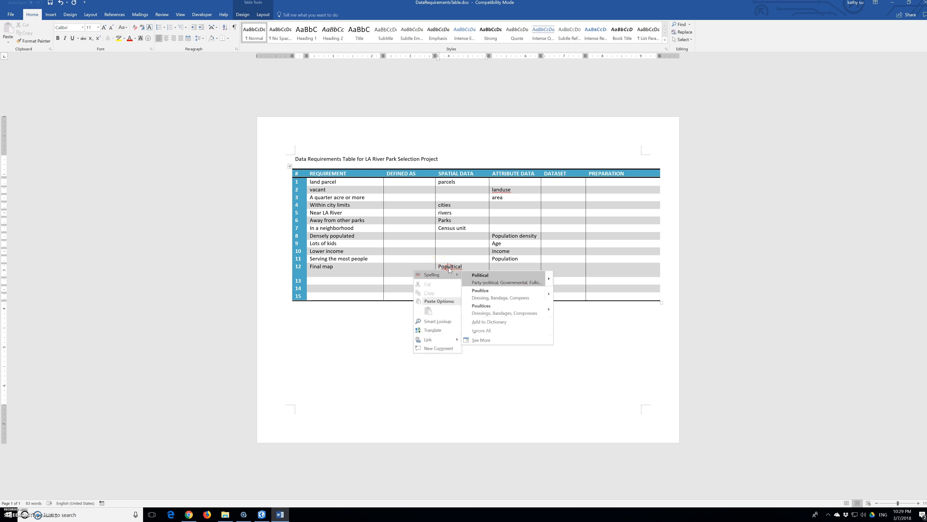
pyautogui.click(479, 275)
pyautogui.write(' boundaries')
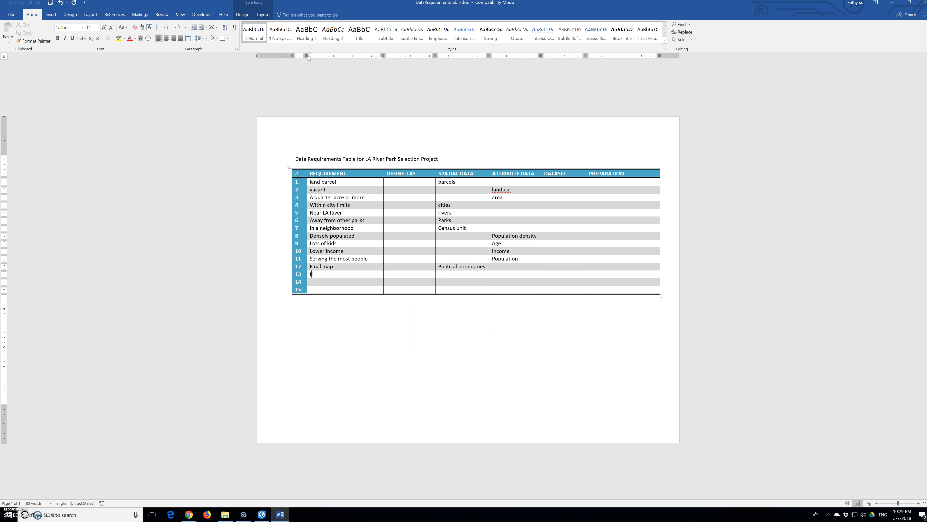
# Fill rows 13–15 with 'Final map' and spatial data Roads, relief and Imagery
pyautogui.write('Final map')
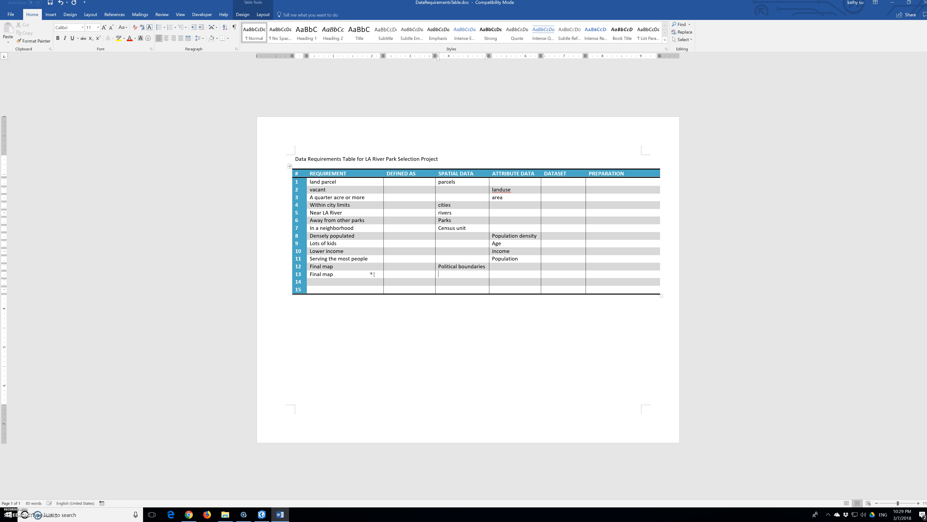
pyautogui.write('roads')
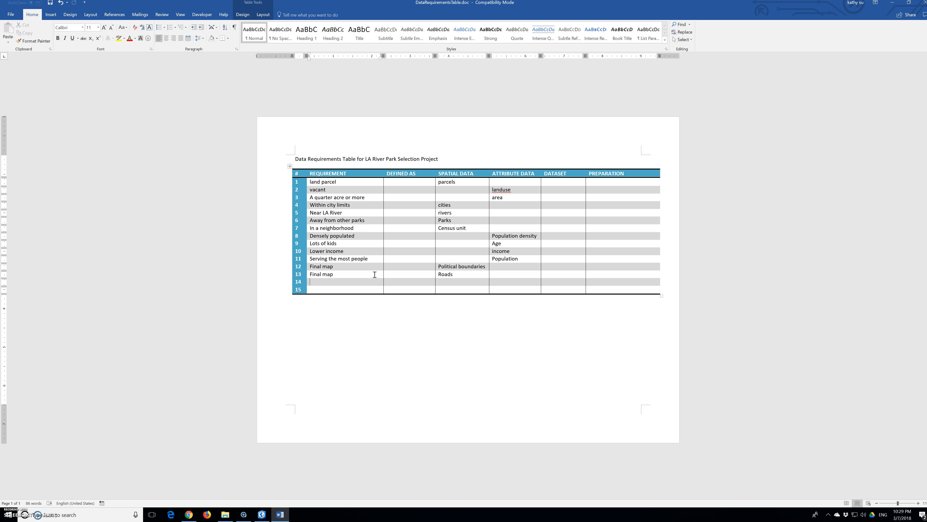
pyautogui.write('Final map')
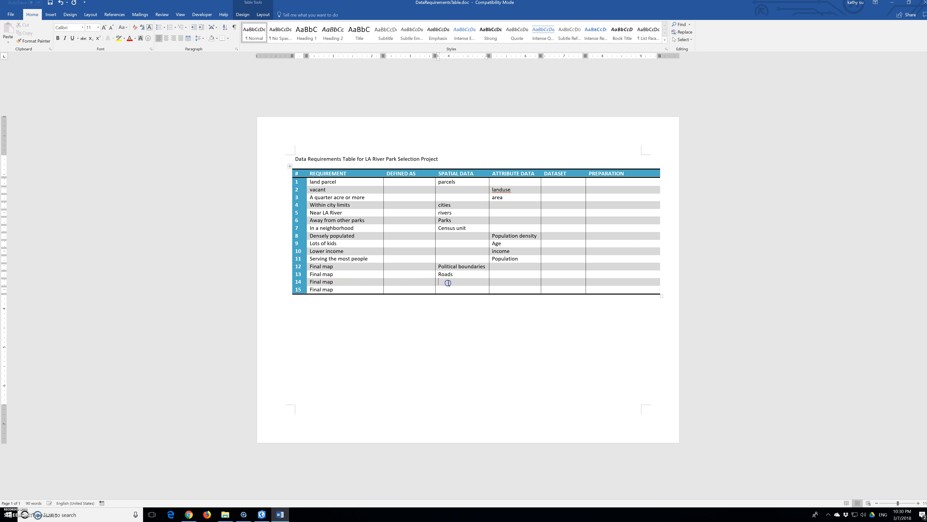
pyautogui.write('relief')
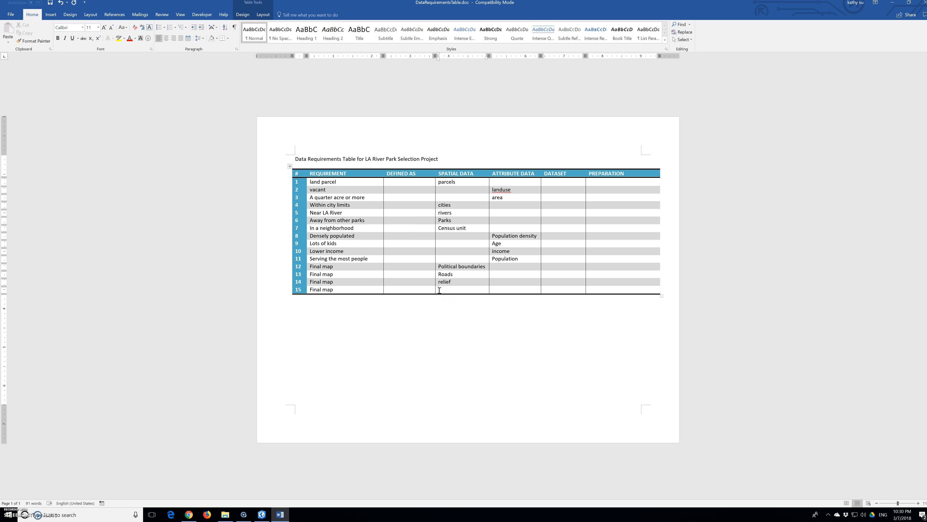
pyautogui.write('D')
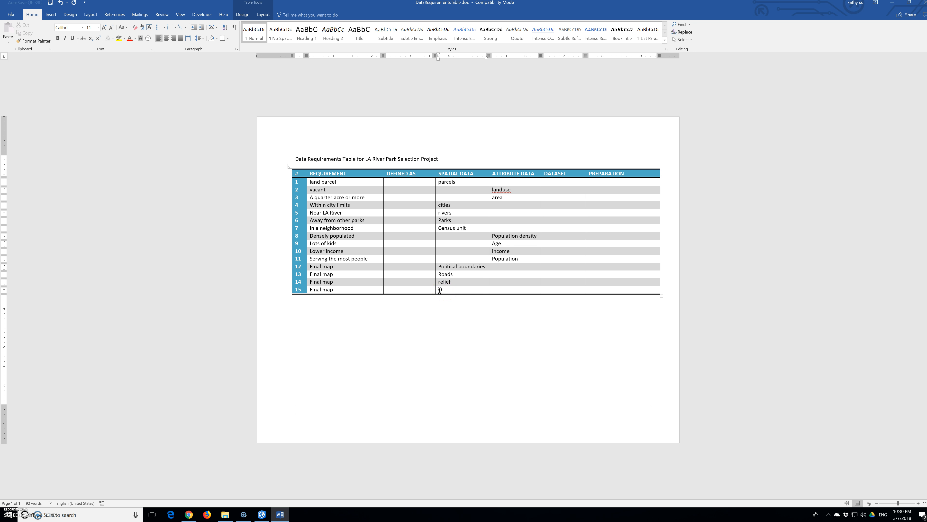
pyautogui.write('Imagery')
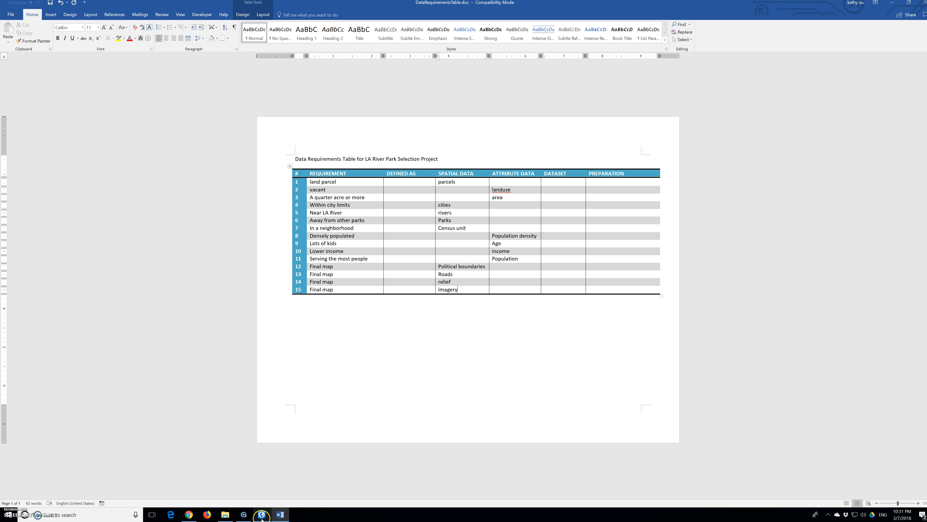
# Switch to ArcGIS Pro and collapse the Bright Line Notes and Polygon Notes layers in Contents
pyautogui.click(261, 514)
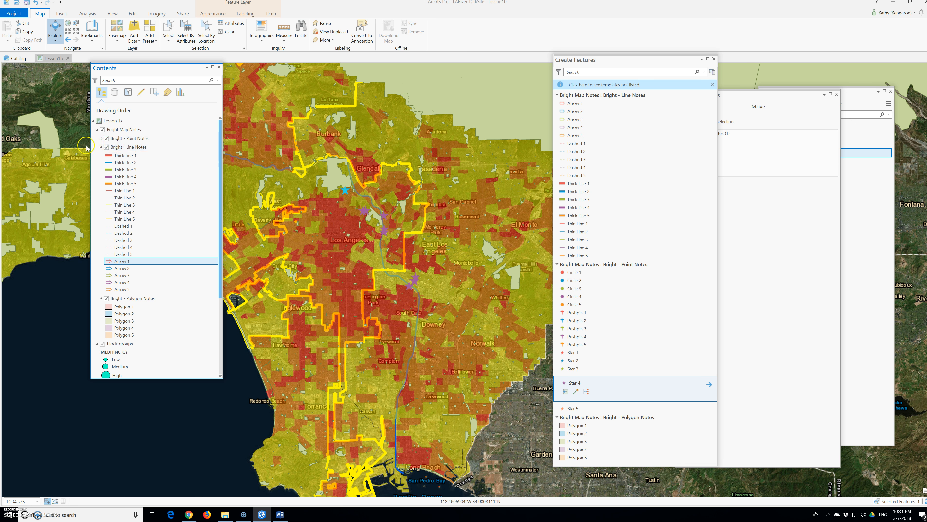
pyautogui.click(100, 146)
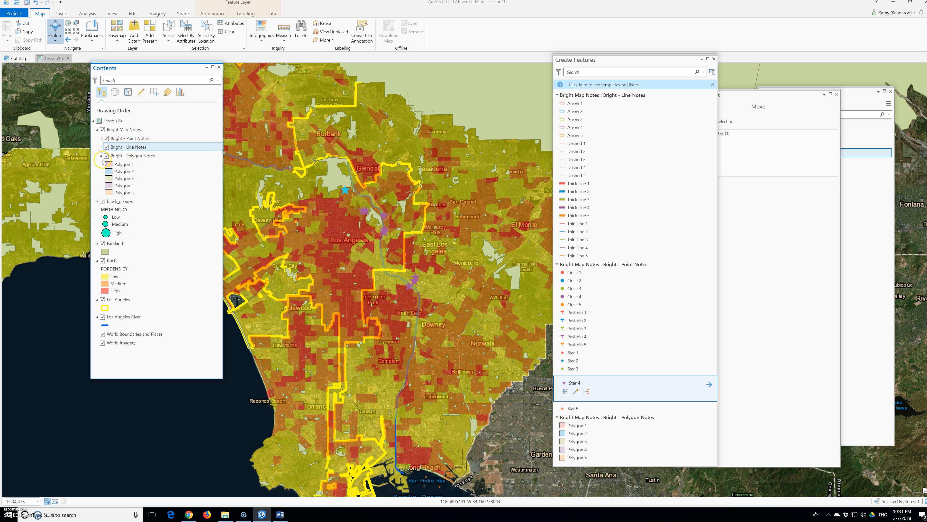
pyautogui.click(97, 155)
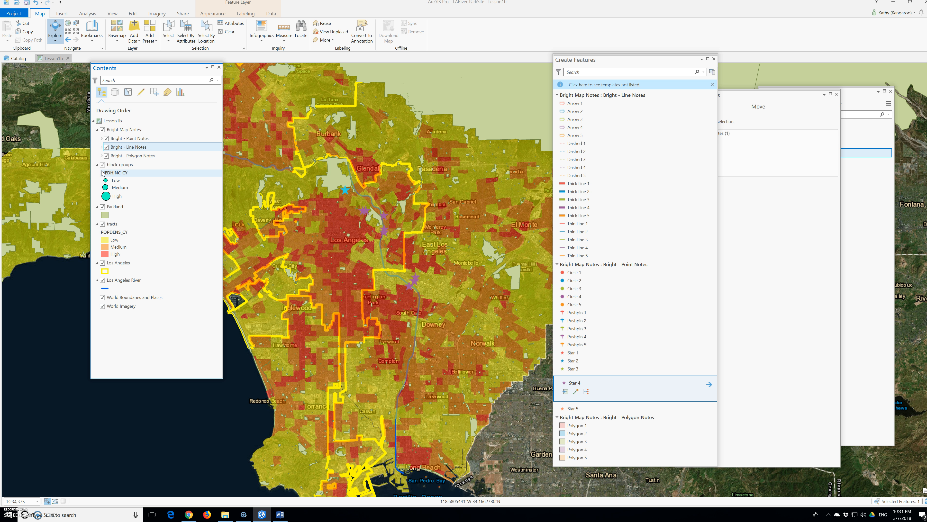
pyautogui.moveTo(640, 135)
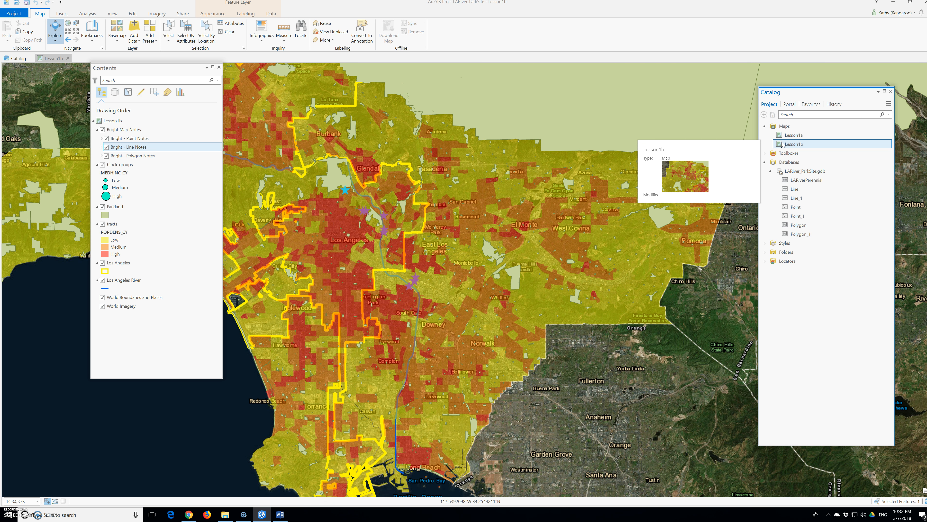
# Expand Folders > UGIS3 > SourceData and its census, City of LA and ParkData subfolders
pyautogui.click(791, 134)
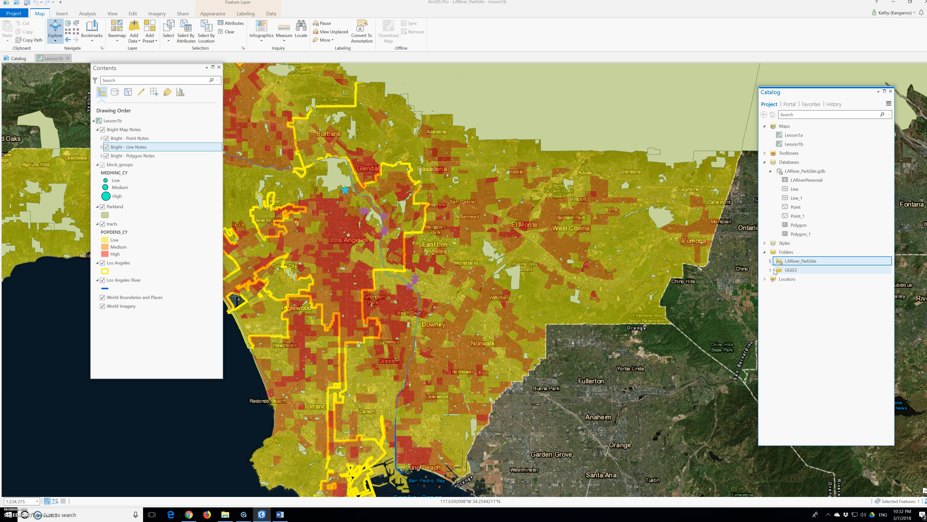
pyautogui.click(771, 270)
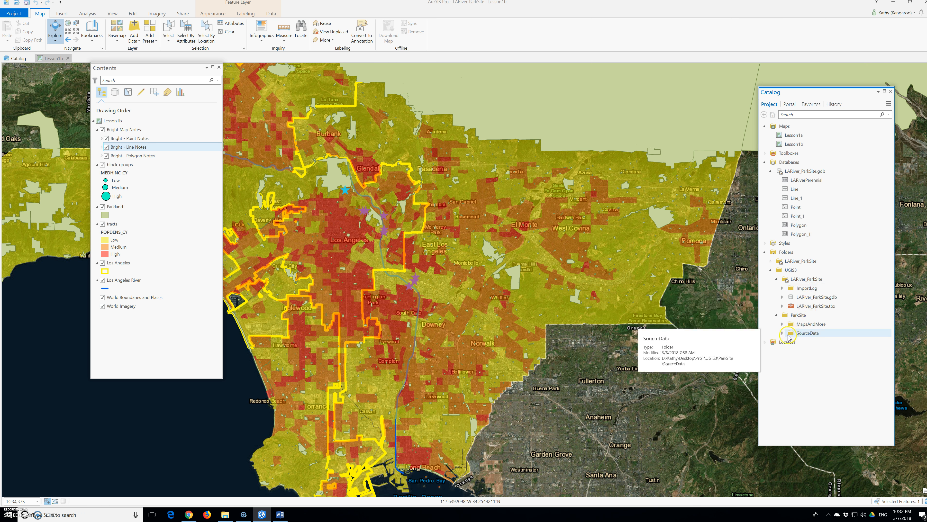
pyautogui.click(782, 333)
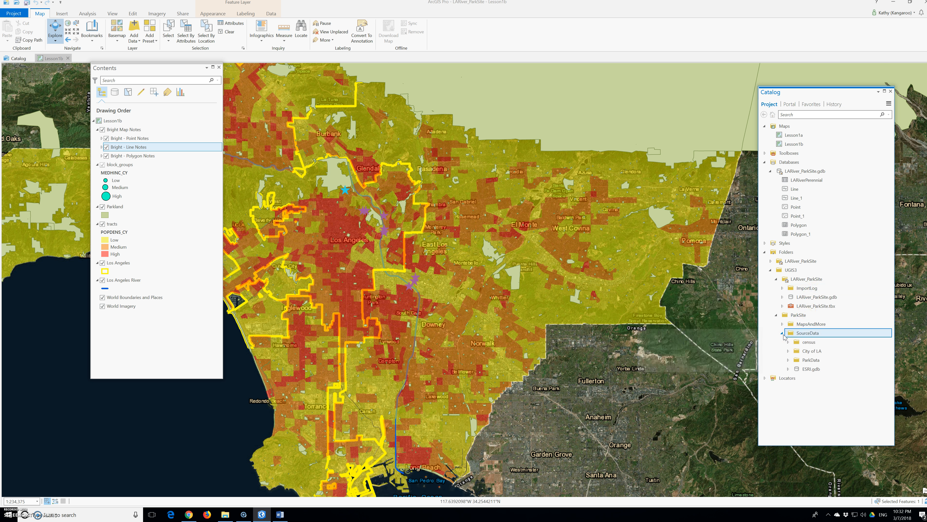
pyautogui.click(787, 360)
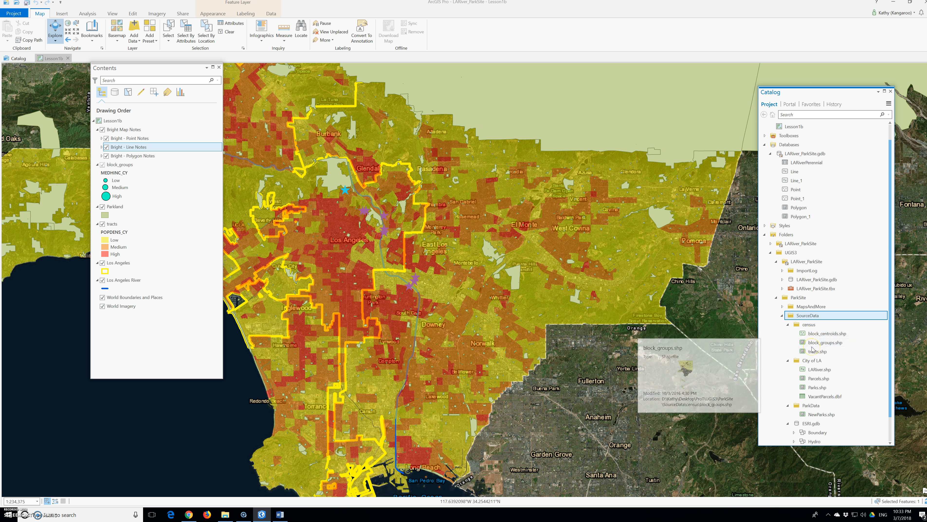
pyautogui.moveTo(813, 344)
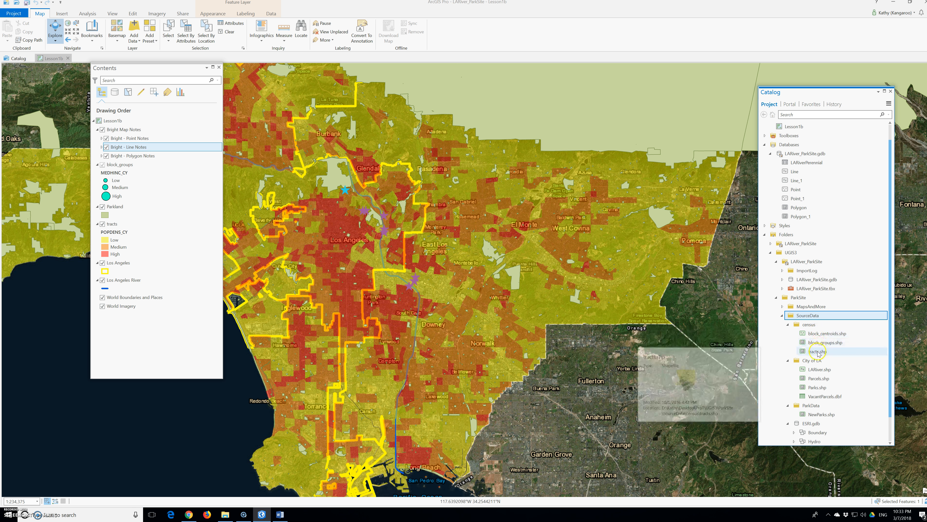
pyautogui.moveTo(817, 351)
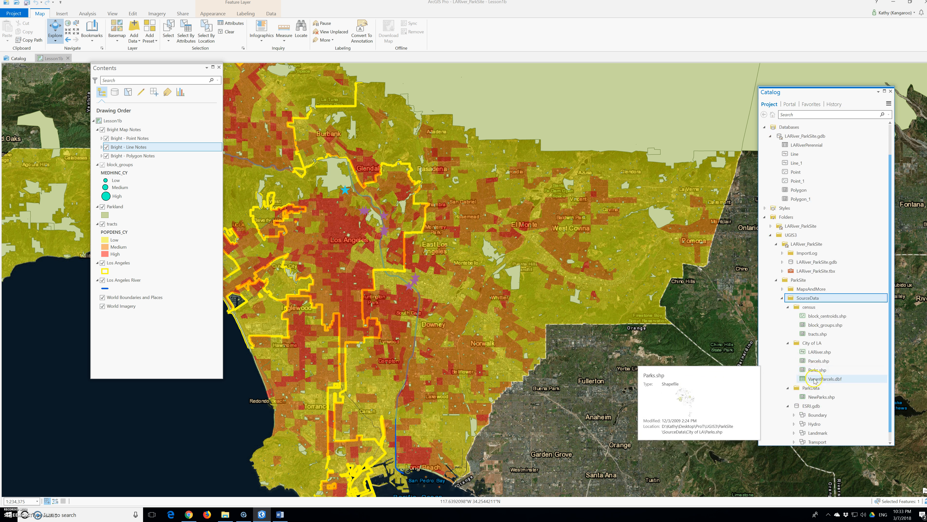
# Expand ESRI.gdb and its Boundary, Hydro, Landmark and Transport feature datasets
pyautogui.click(821, 378)
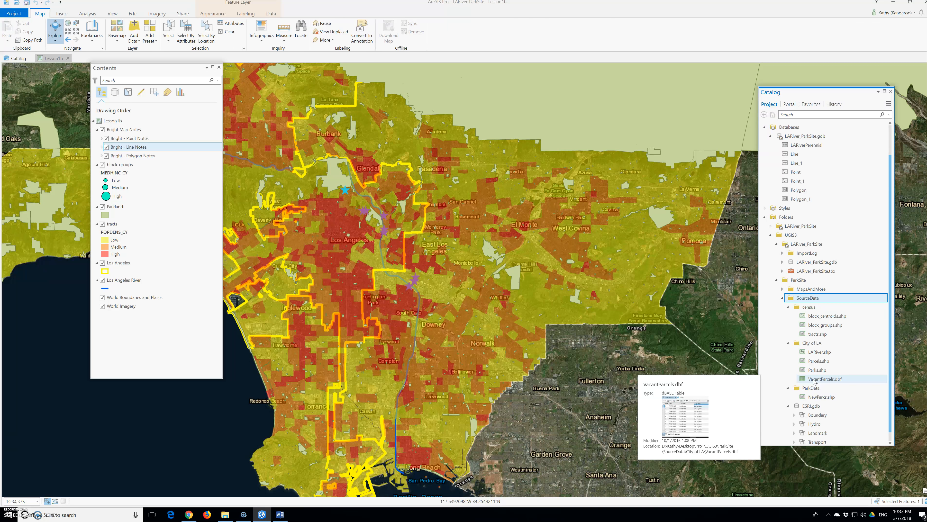
pyautogui.click(822, 396)
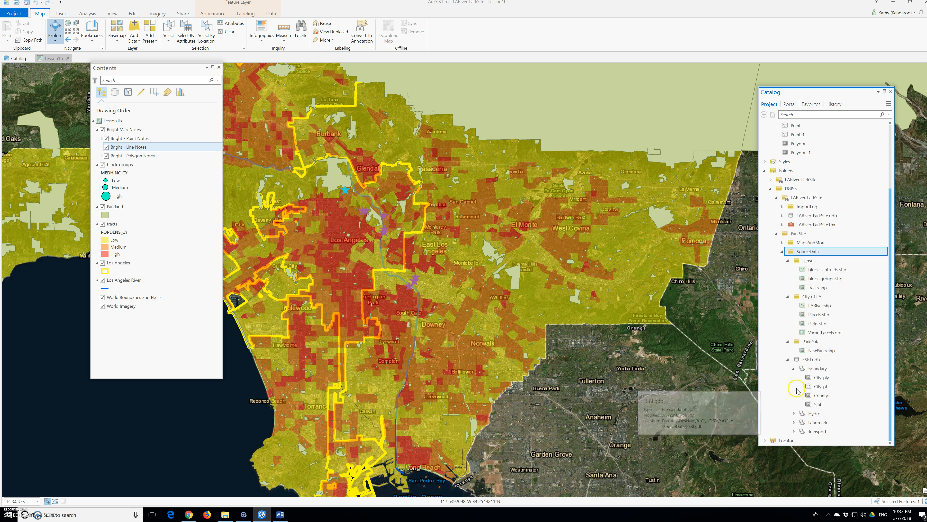
pyautogui.click(786, 395)
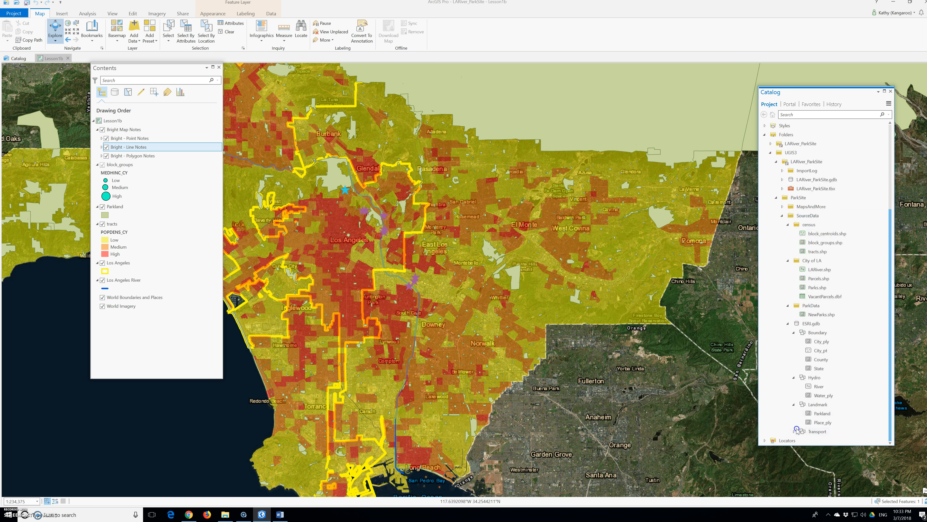
pyautogui.click(817, 422)
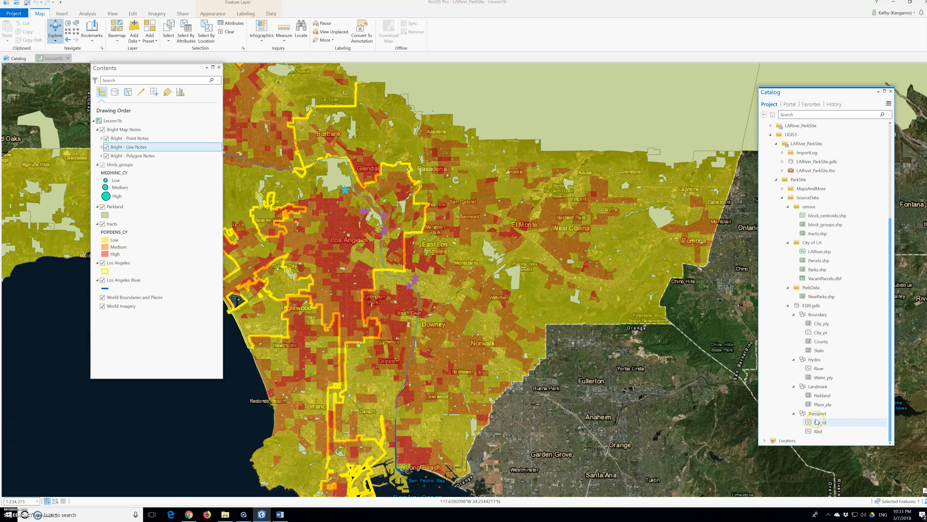